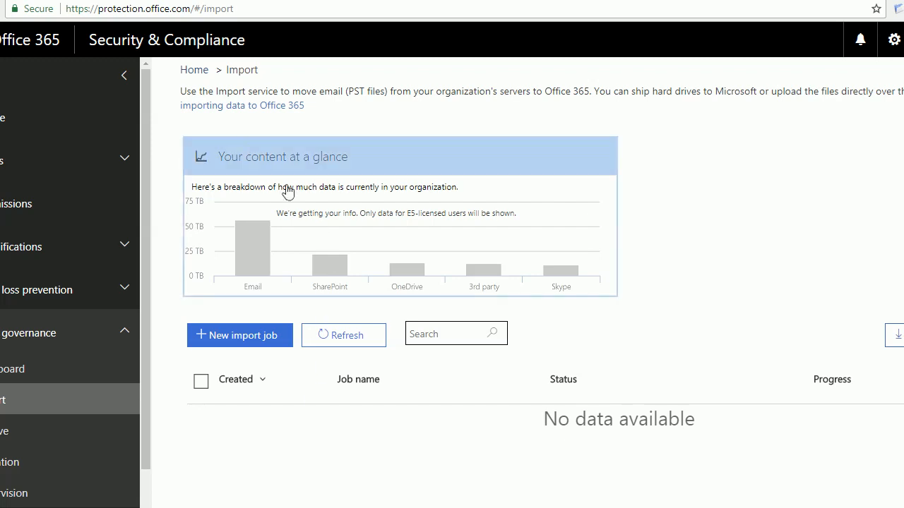
Step: From the Import page address, open the Organization Management role group in admin roles
left_click(148, 8)
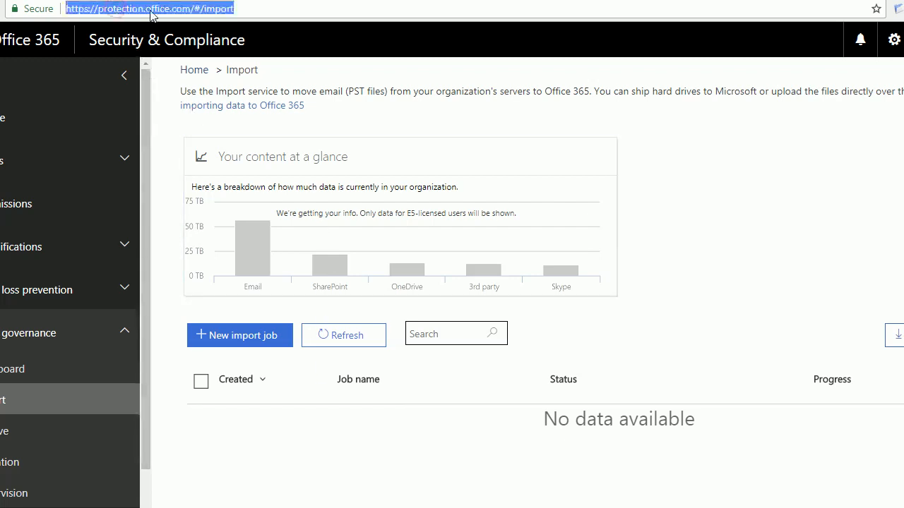
mouse_move(40, 375)
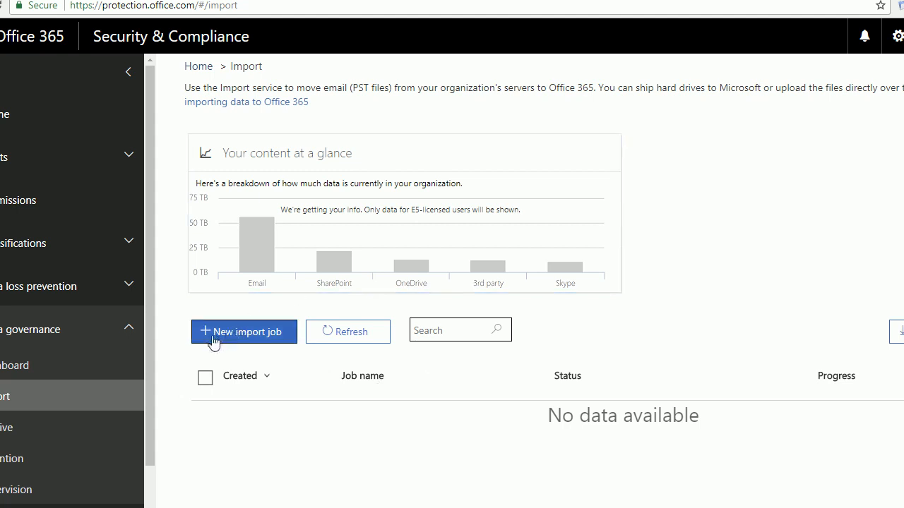
mouse_move(363, 346)
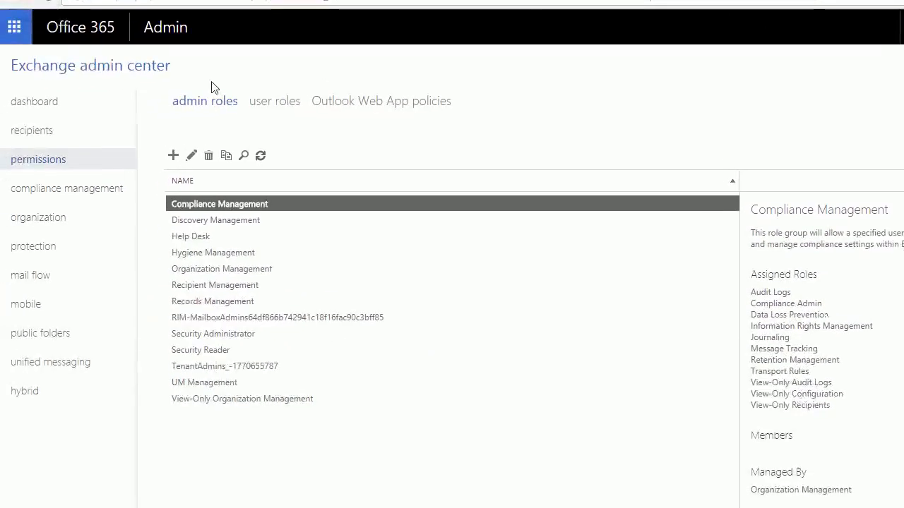
mouse_move(243, 62)
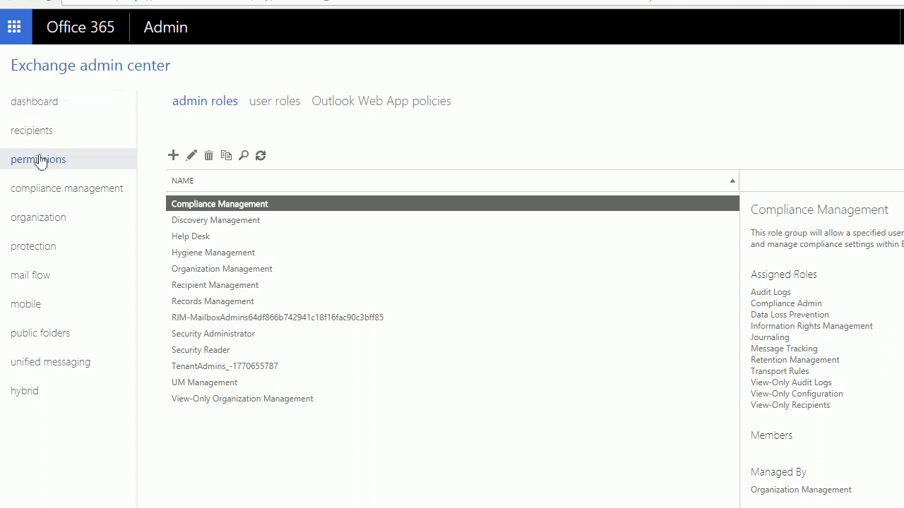
mouse_move(226, 268)
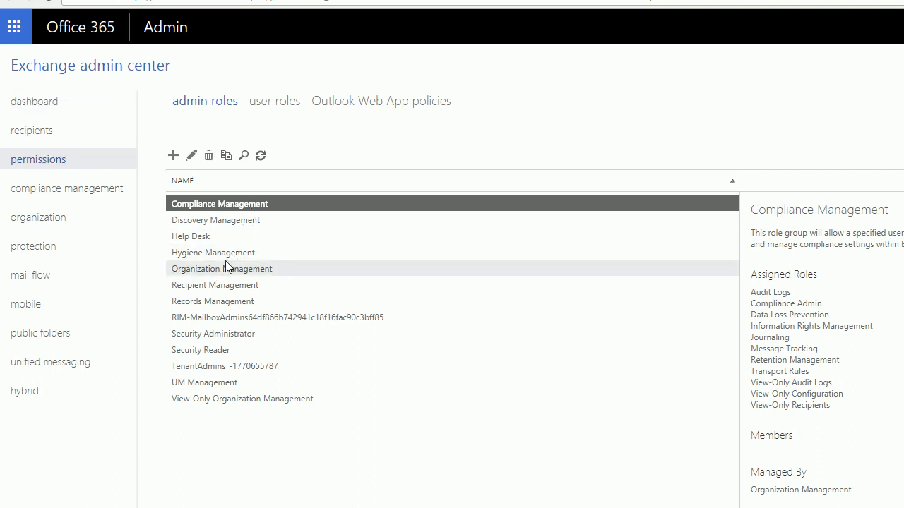
left_click(221, 268)
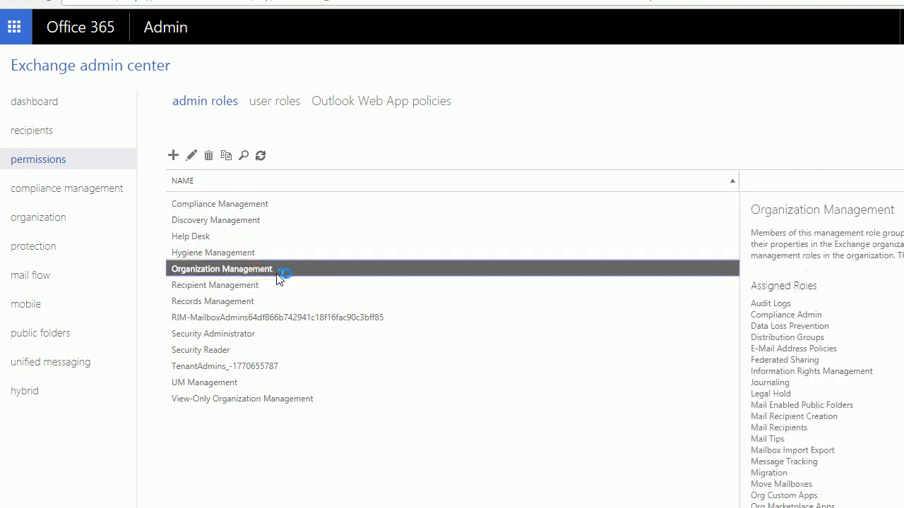
mouse_move(286, 274)
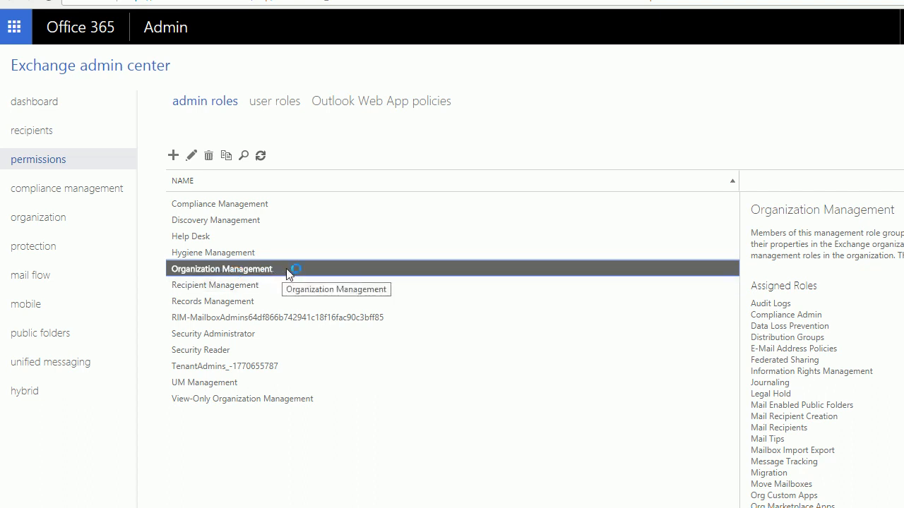
mouse_move(191, 155)
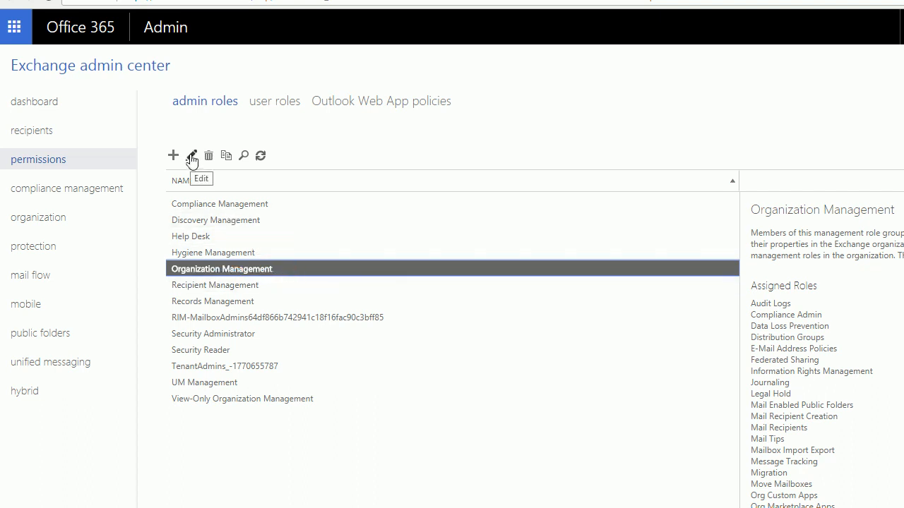
mouse_move(255, 277)
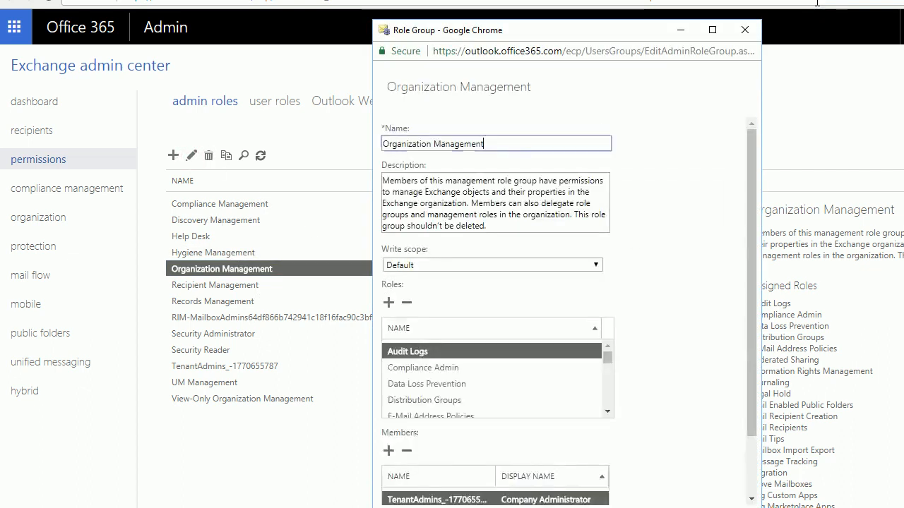
Step: Scroll the Organization Management editor and open the role picker under Roles
scroll("down", 3)
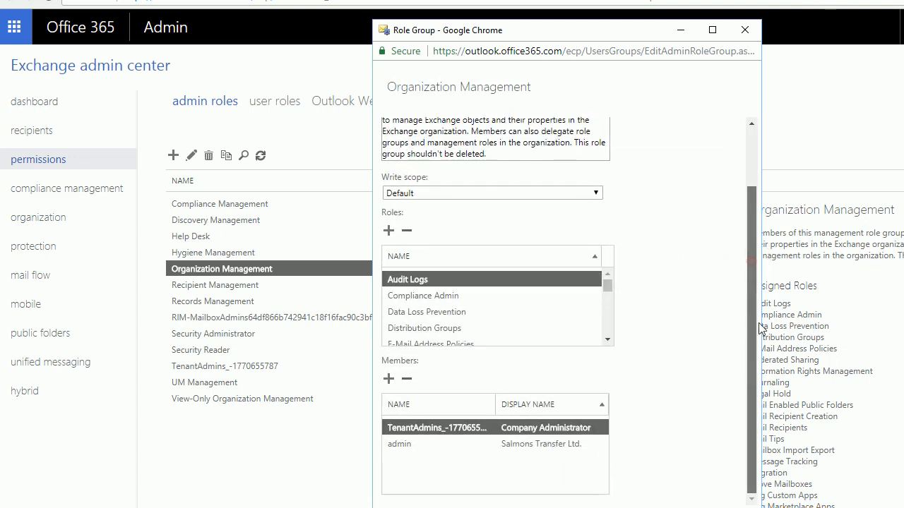
mouse_move(425, 311)
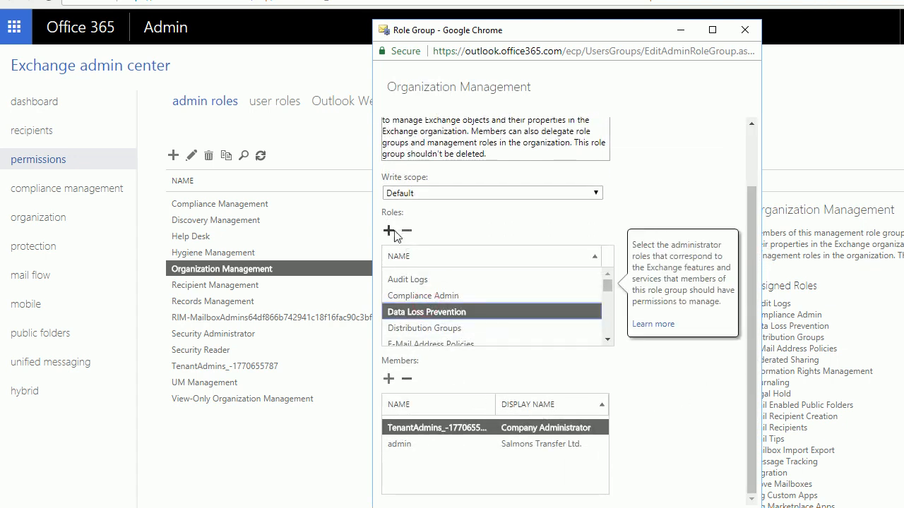
left_click(388, 231)
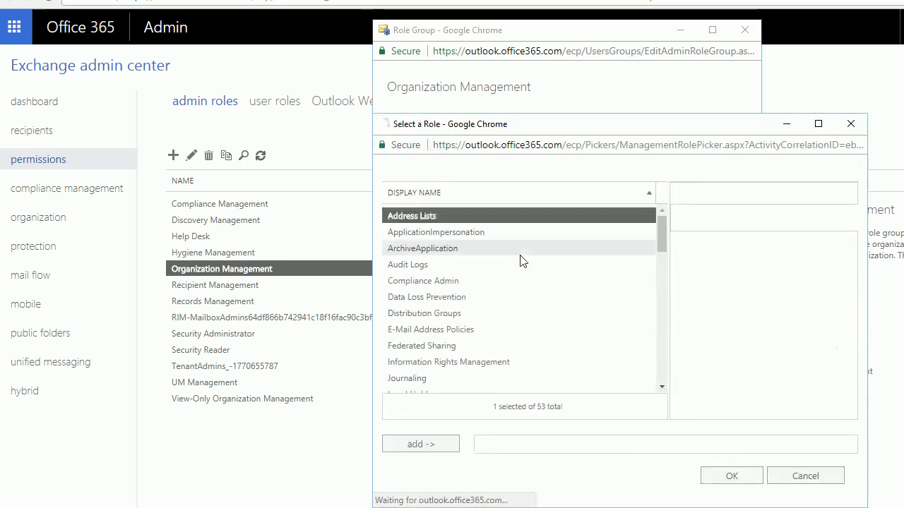
Step: Select Mailbox Import Export in Select a Role and add it to the chosen roles
left_click(427, 297)
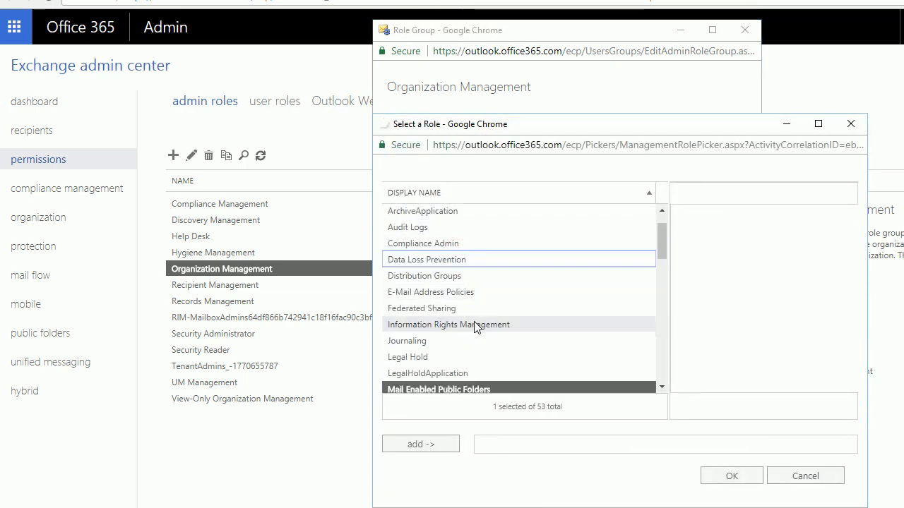
left_click(438, 389)
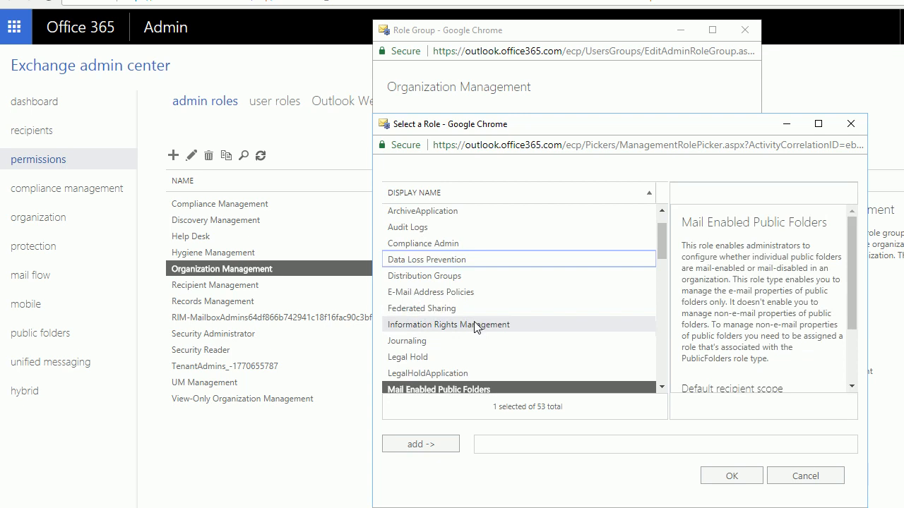
scroll("down", 3)
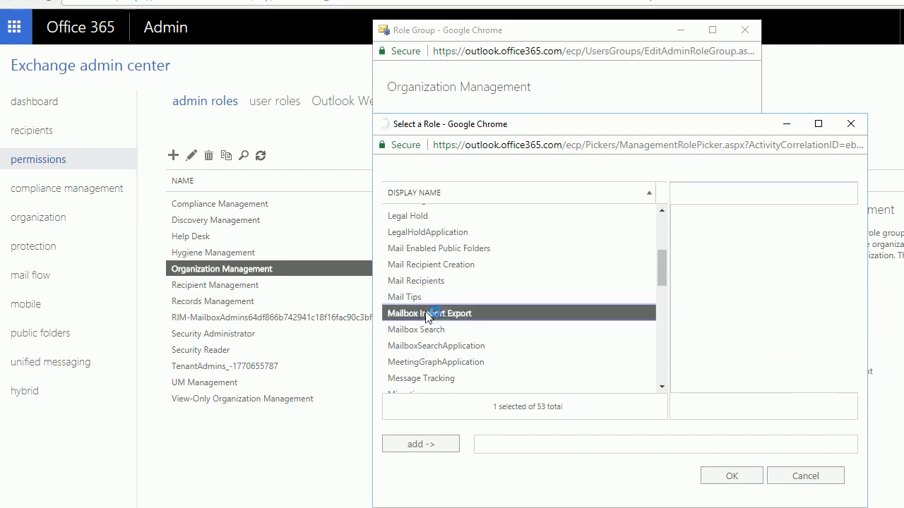
left_click(420, 444)
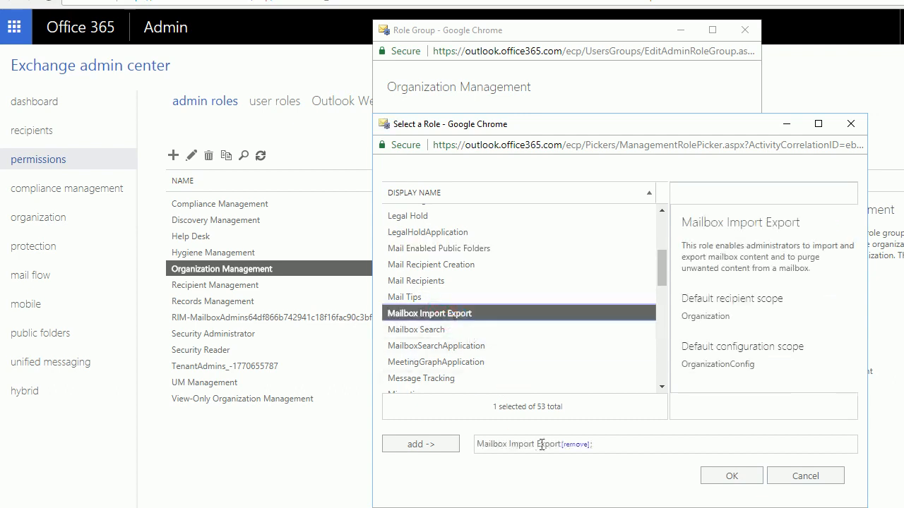
left_click(731, 475)
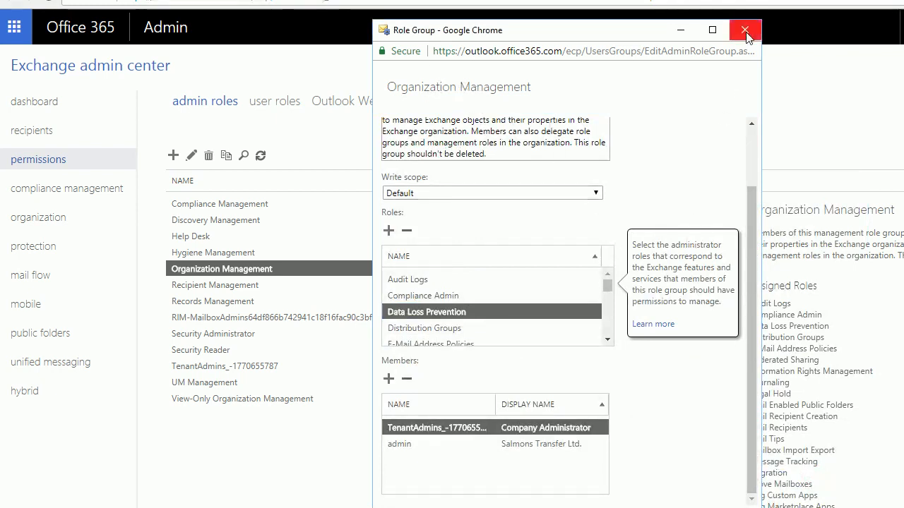
mouse_move(615, 500)
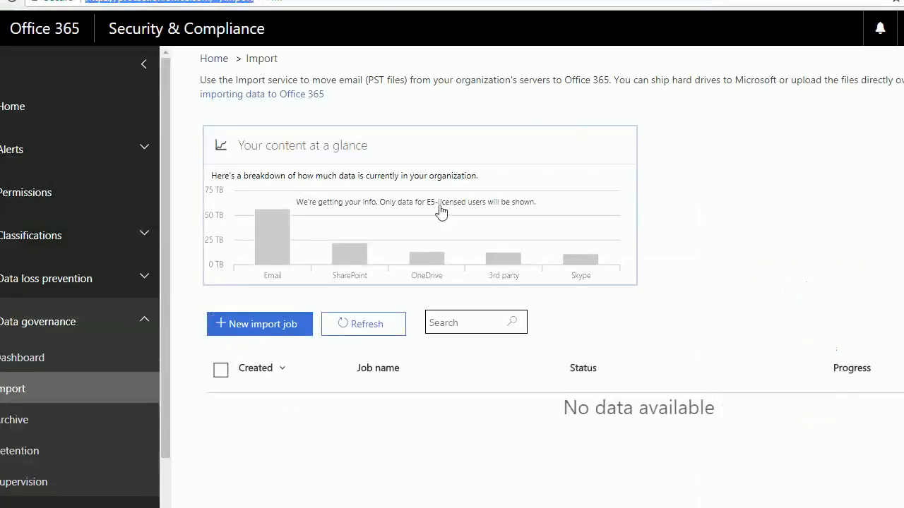
mouse_move(45, 53)
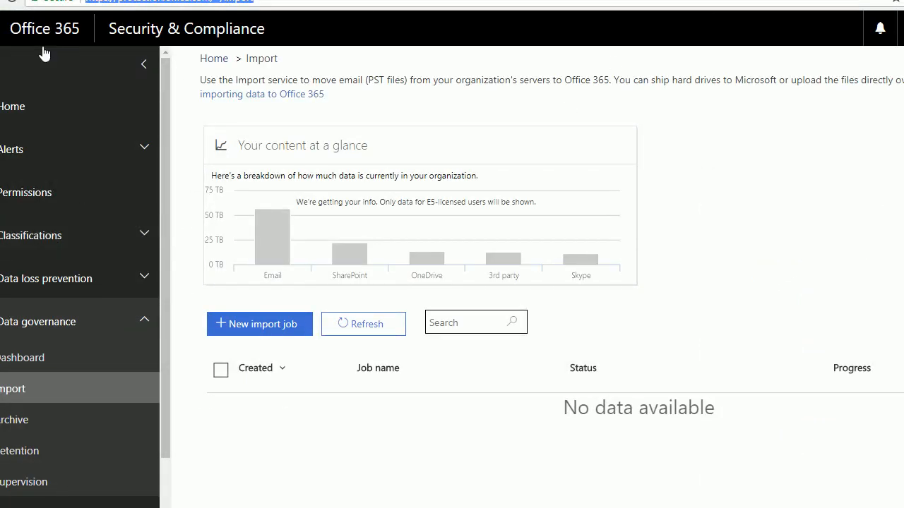
mouse_move(422, 315)
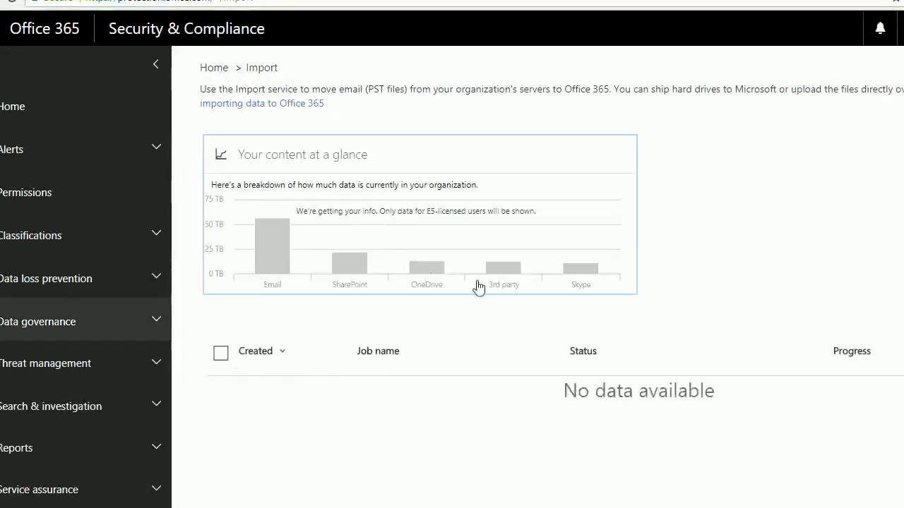
mouse_move(701, 281)
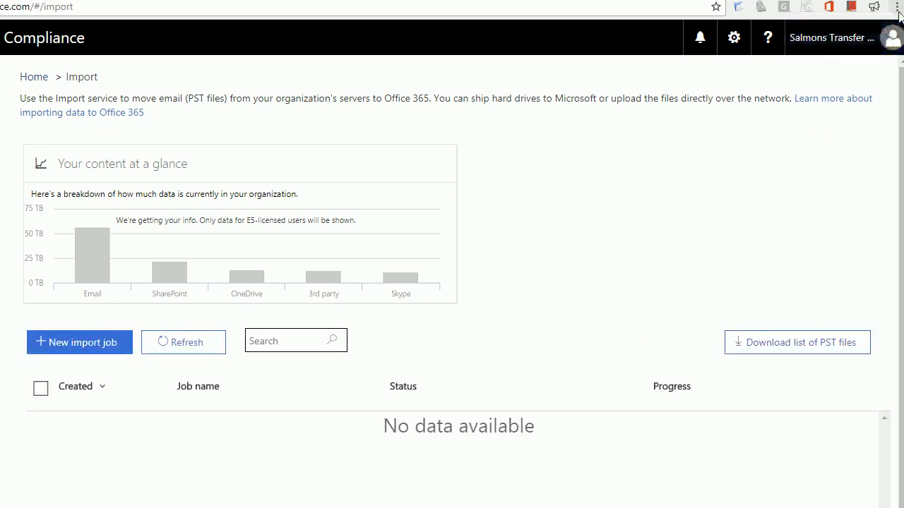
left_click(897, 7)
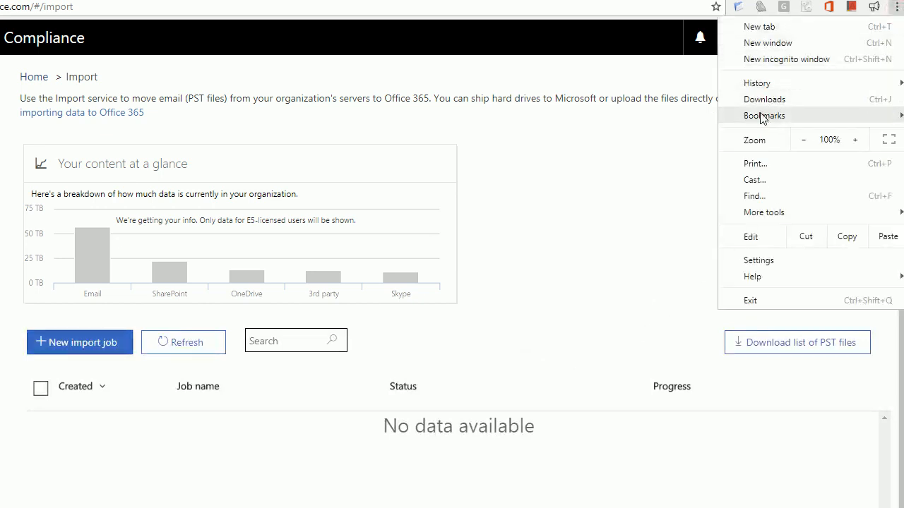
mouse_move(786, 59)
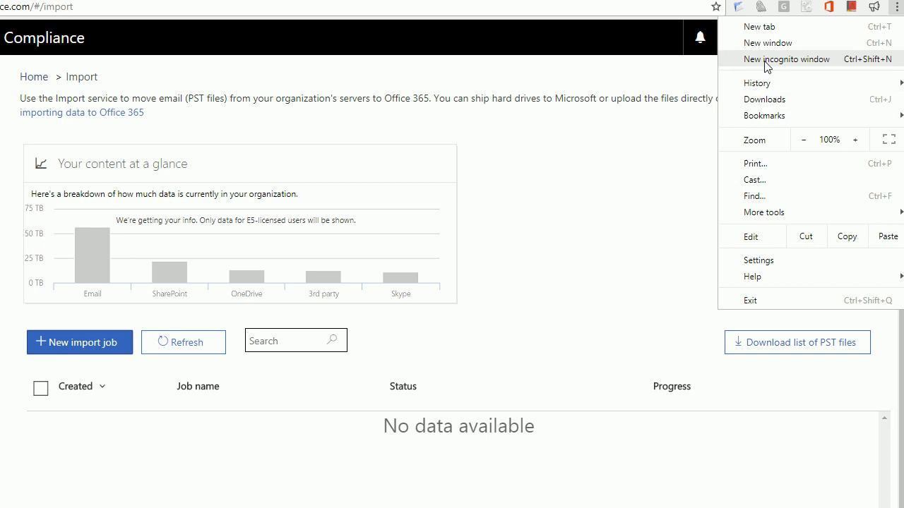
mouse_move(788, 70)
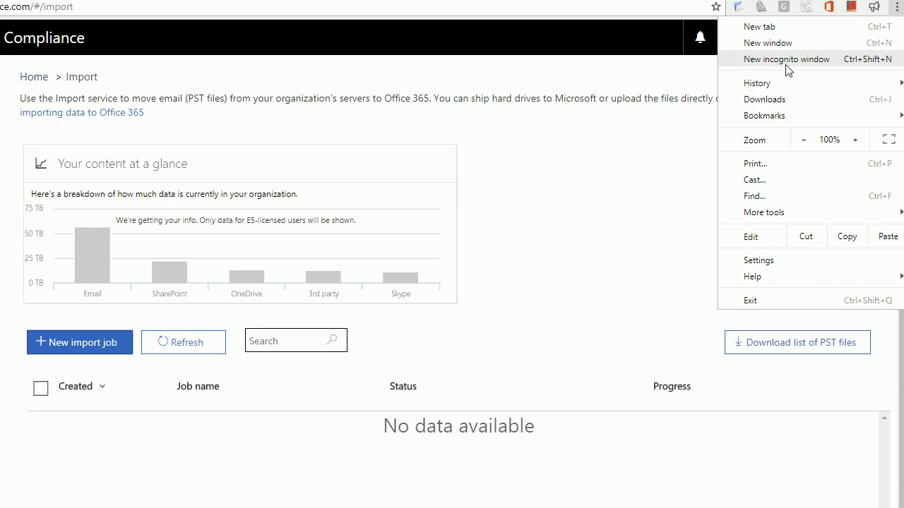
mouse_move(797, 70)
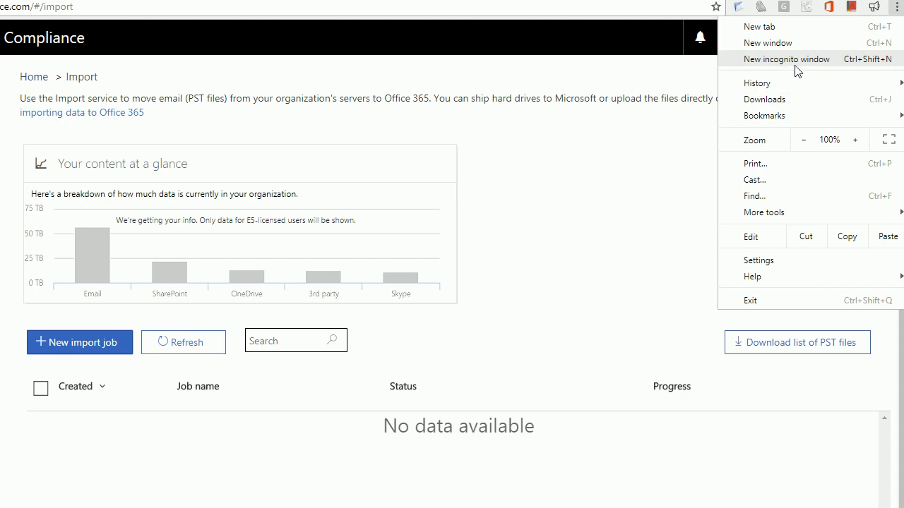
mouse_move(38, 119)
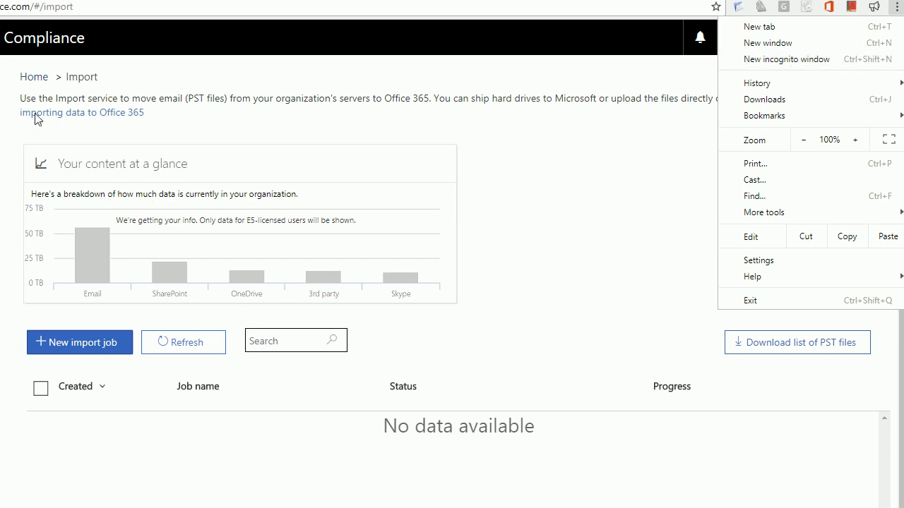
mouse_move(786, 59)
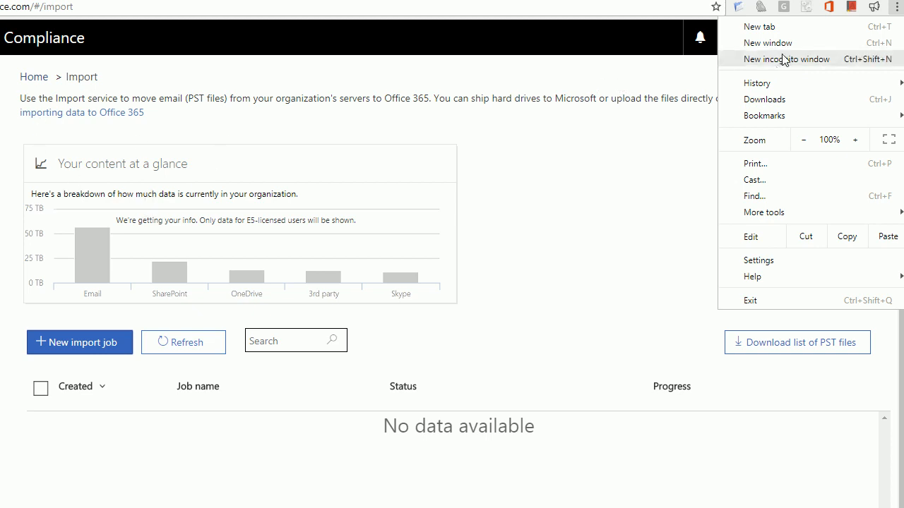
mouse_move(544, 45)
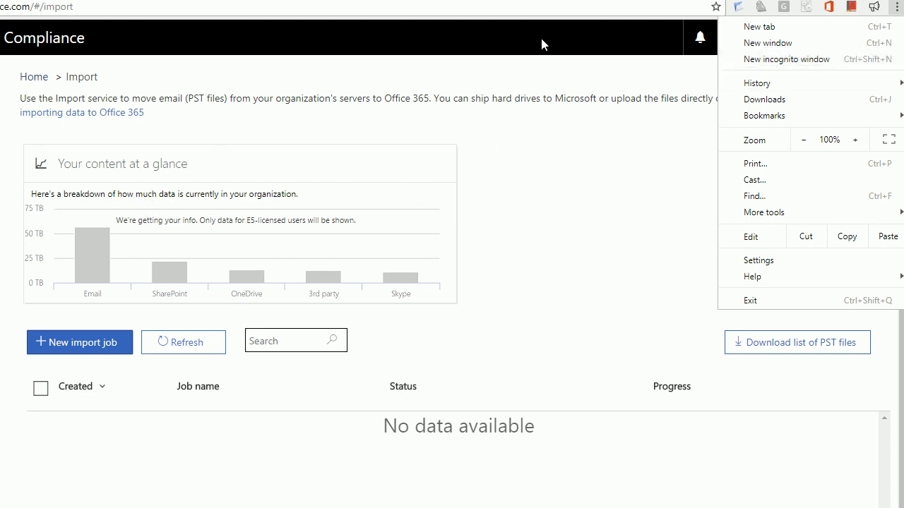
left_click(543, 44)
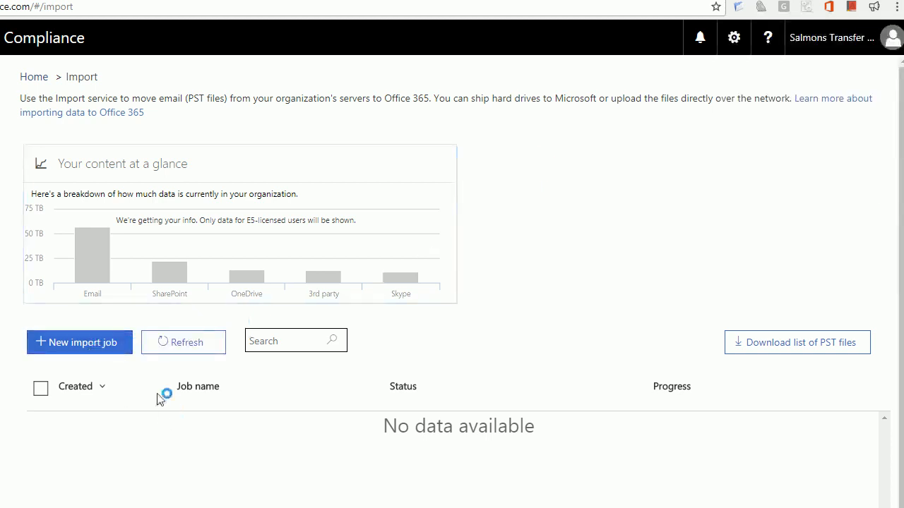